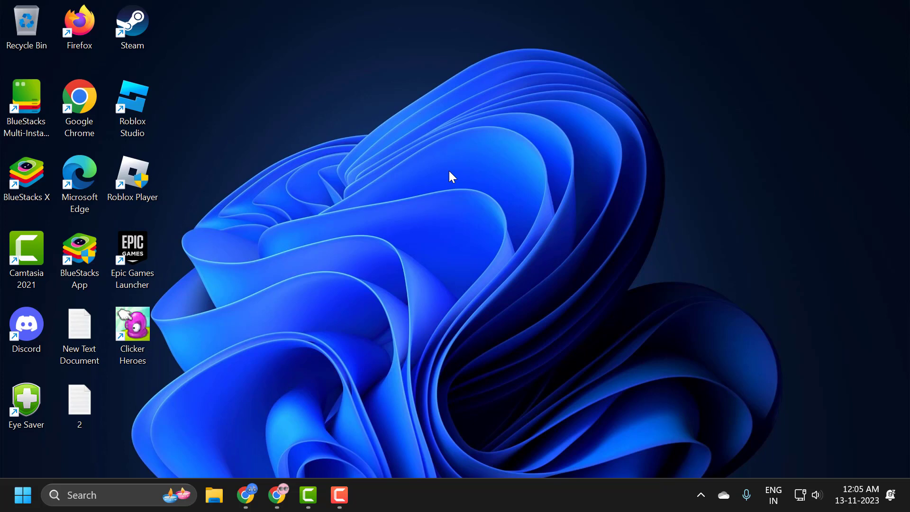
mouse_move(372, 345)
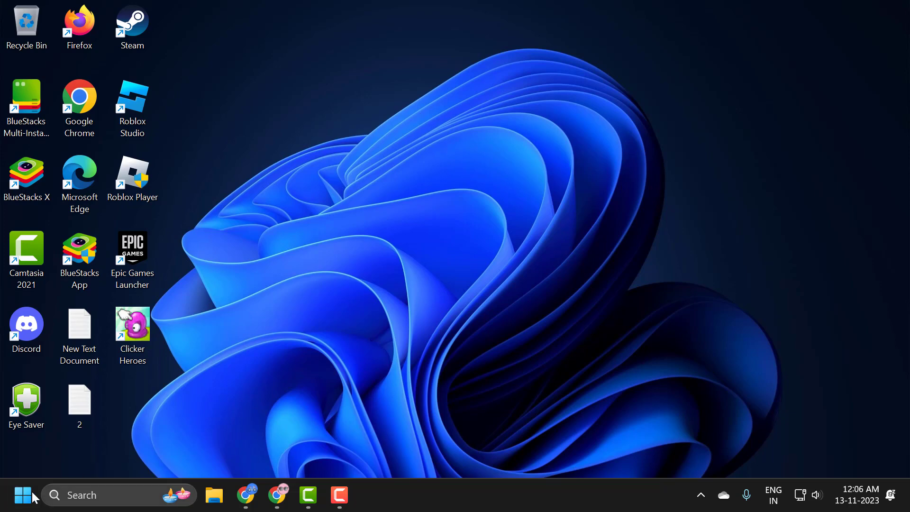
Open Windows Settings from the Start context menu and go to the Accounts page.
right_click(23, 494)
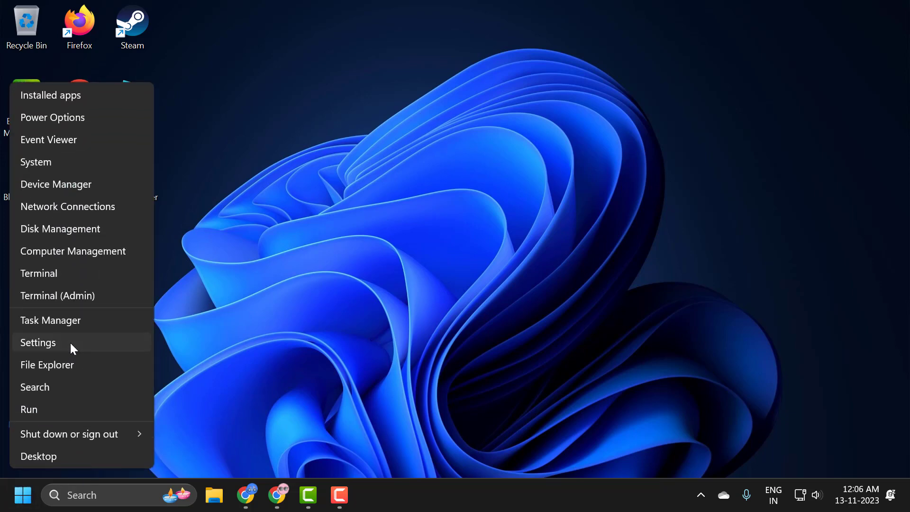
click(38, 343)
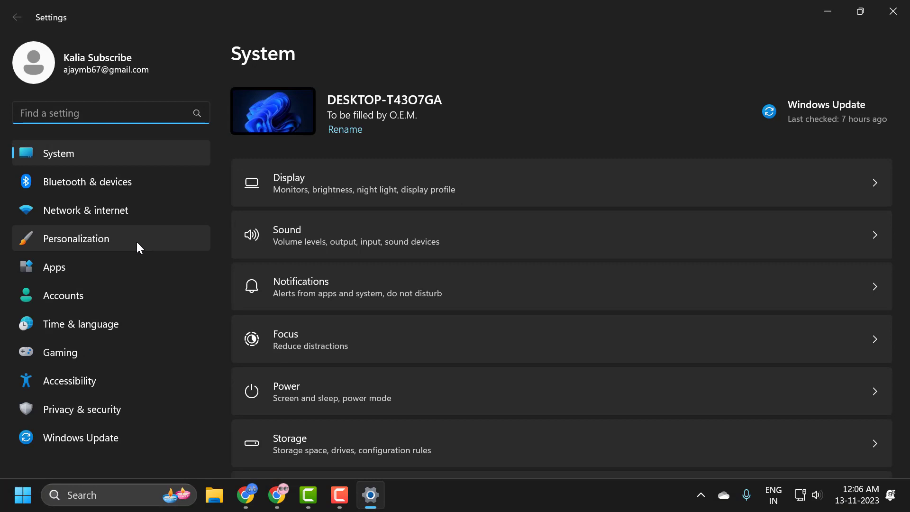
click(62, 295)
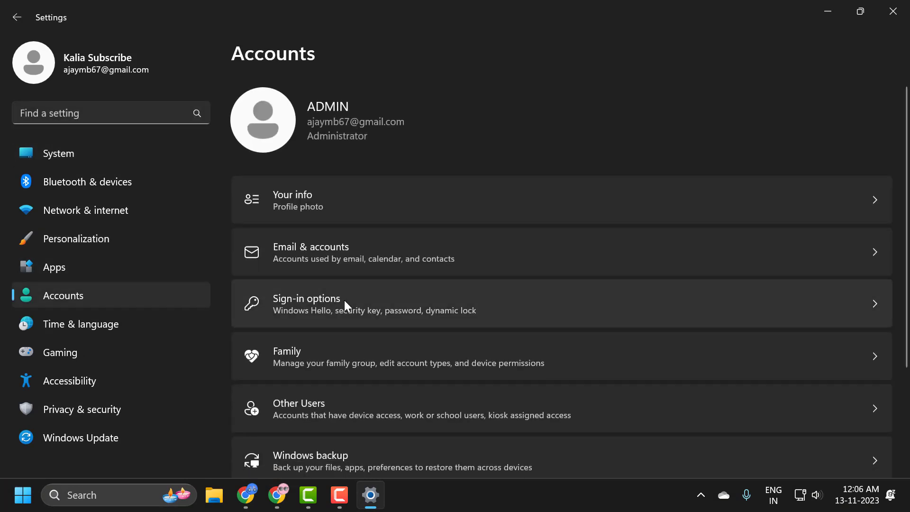
mouse_move(316, 314)
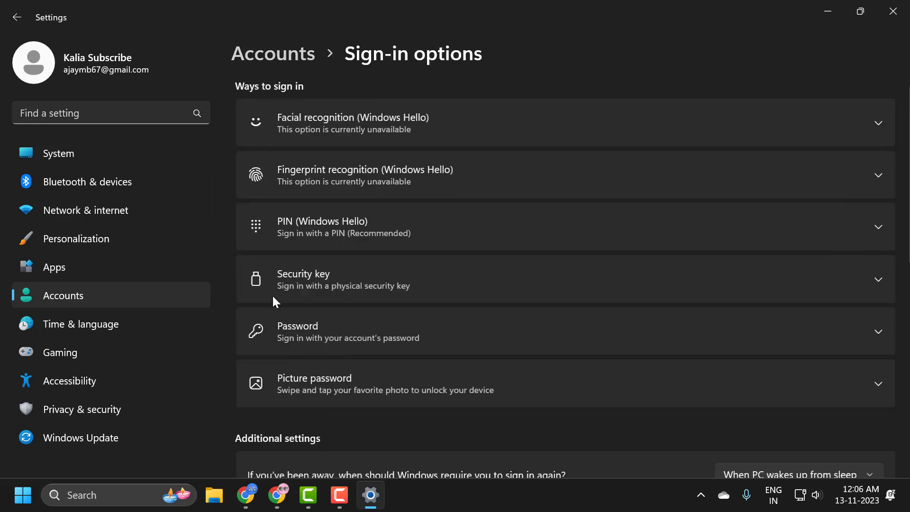
scroll(down, 3)
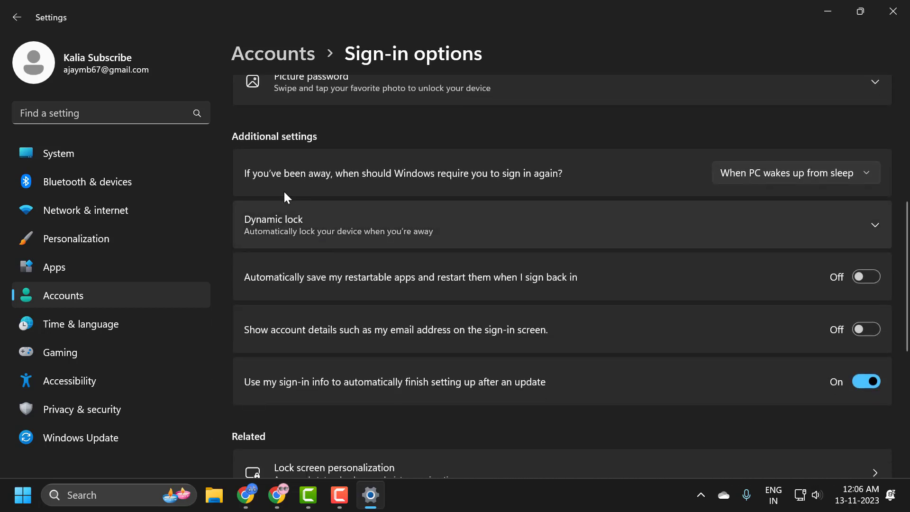
mouse_move(308, 158)
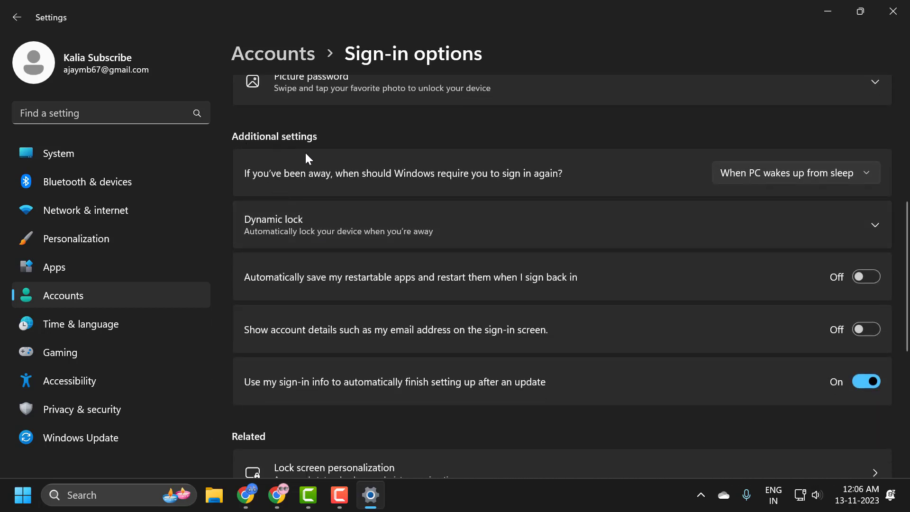
mouse_move(331, 186)
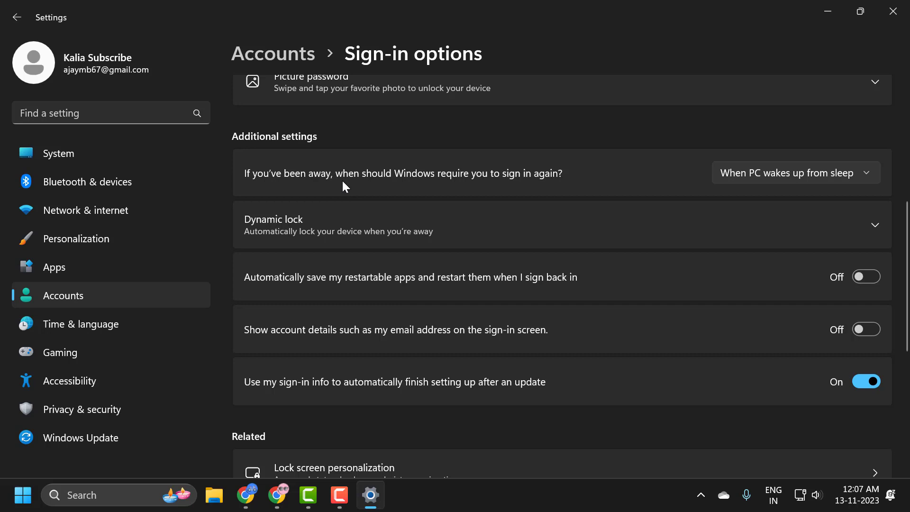
mouse_move(347, 190)
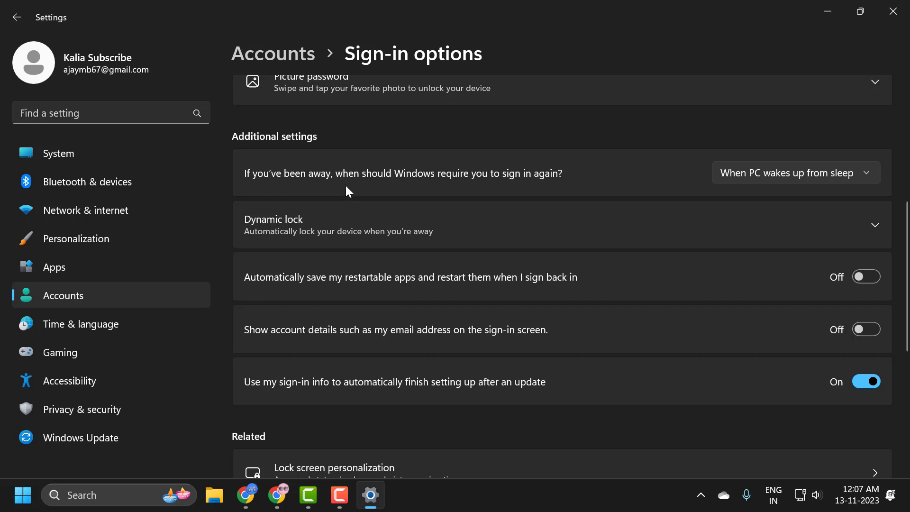
mouse_move(355, 197)
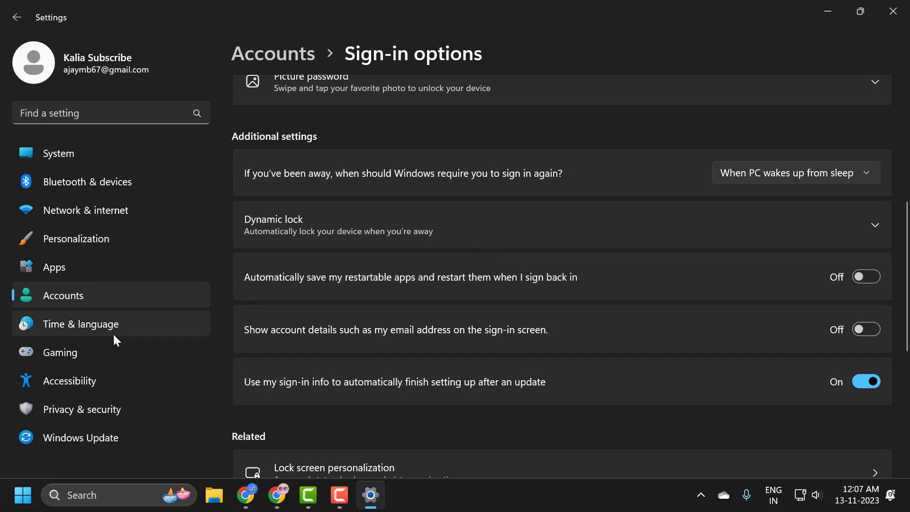
Under Apps > Advanced app settings, set Share across devices to Off.
click(53, 267)
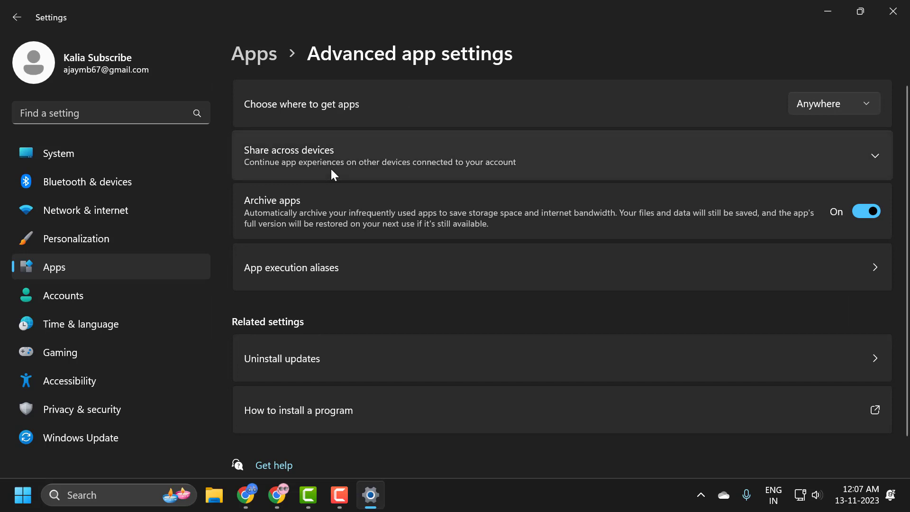
mouse_move(261, 166)
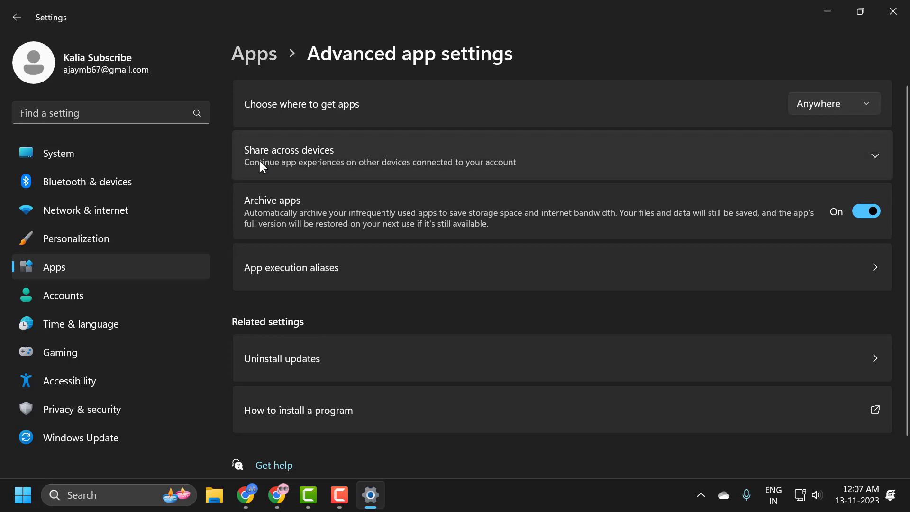
mouse_move(769, 169)
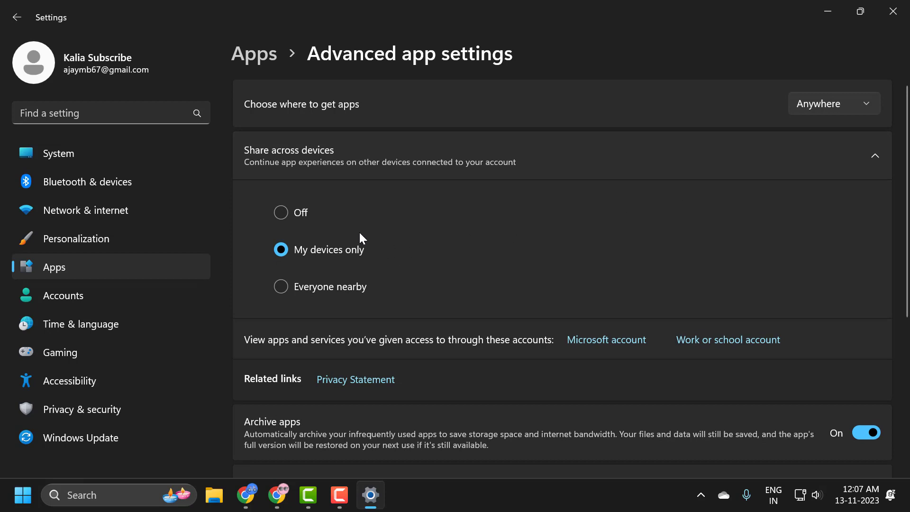
click(280, 213)
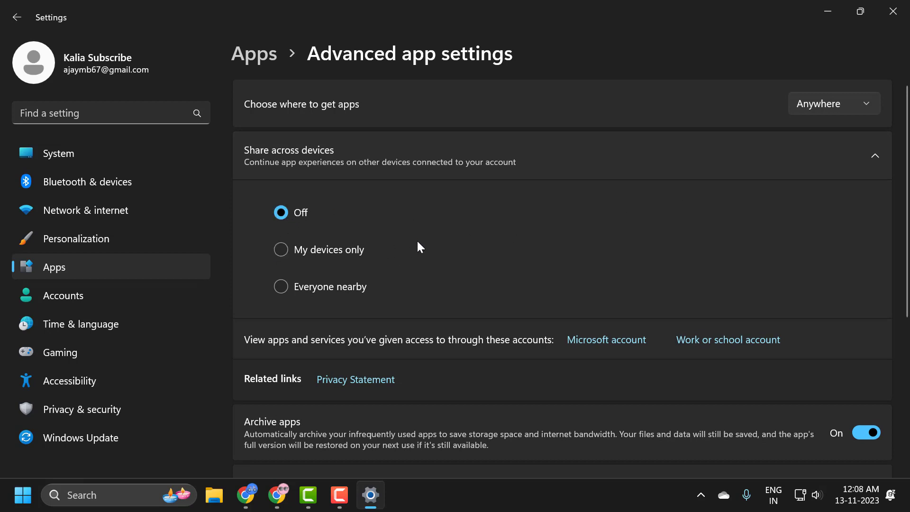
mouse_move(777, 148)
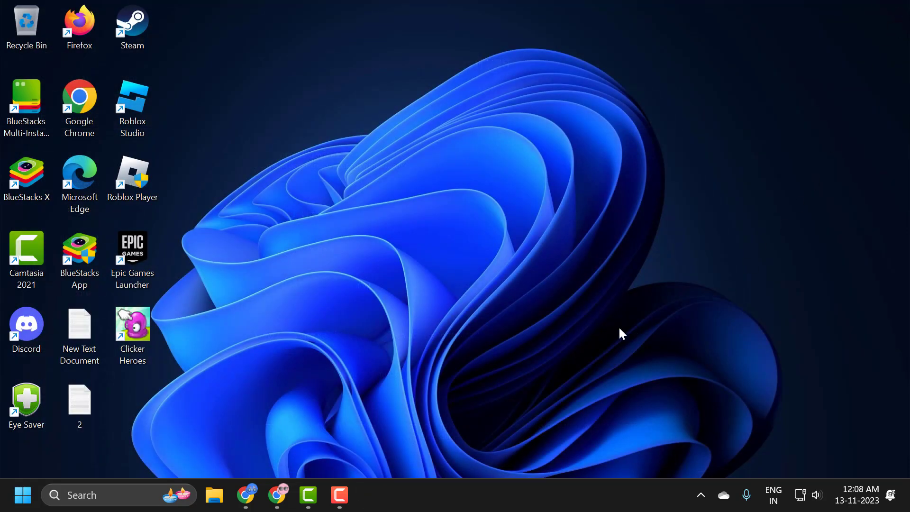
mouse_move(445, 240)
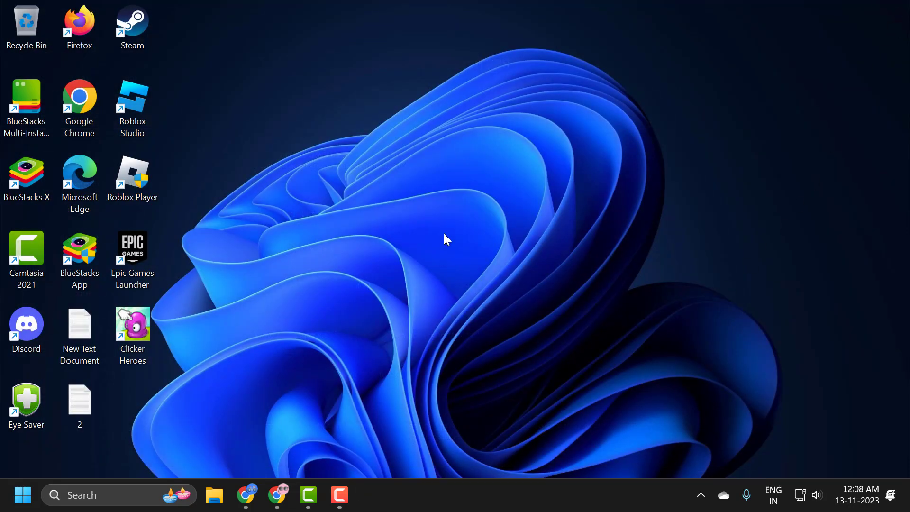